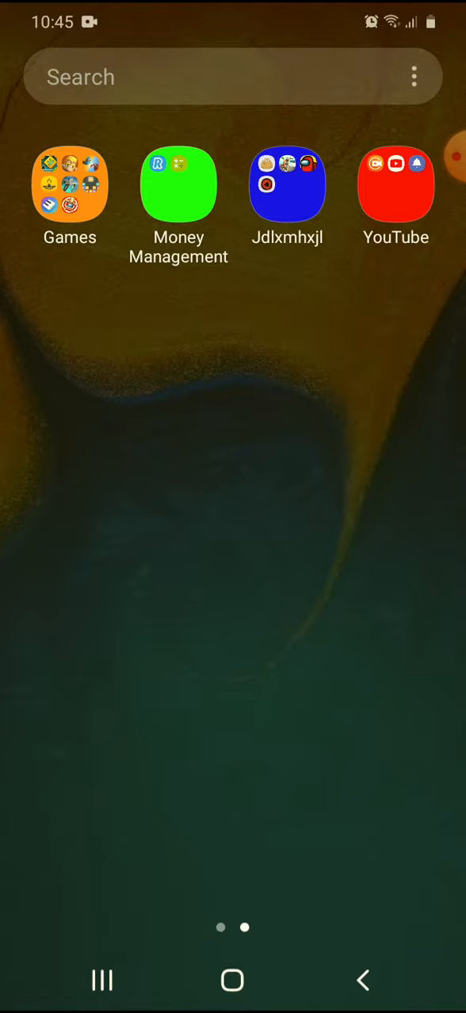
Open the Games folder on the home screen to reveal its eight game apps.
click(70, 184)
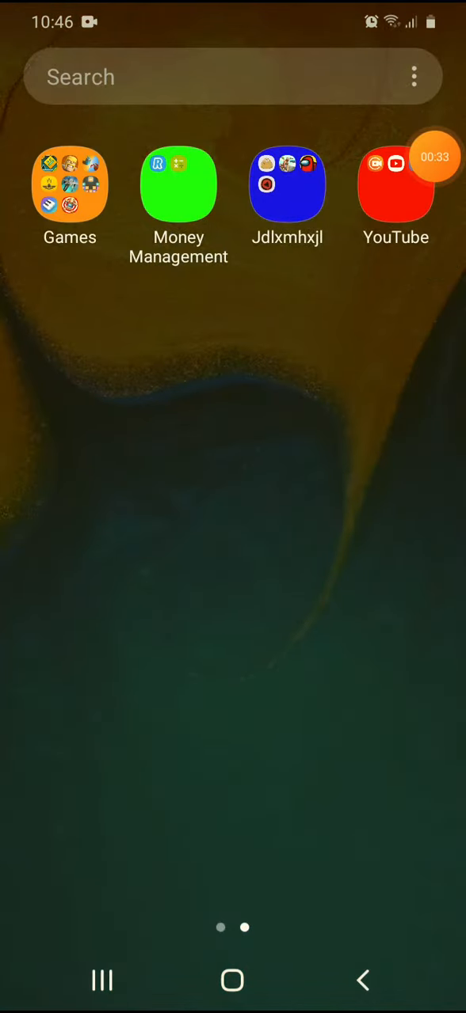
click(70, 184)
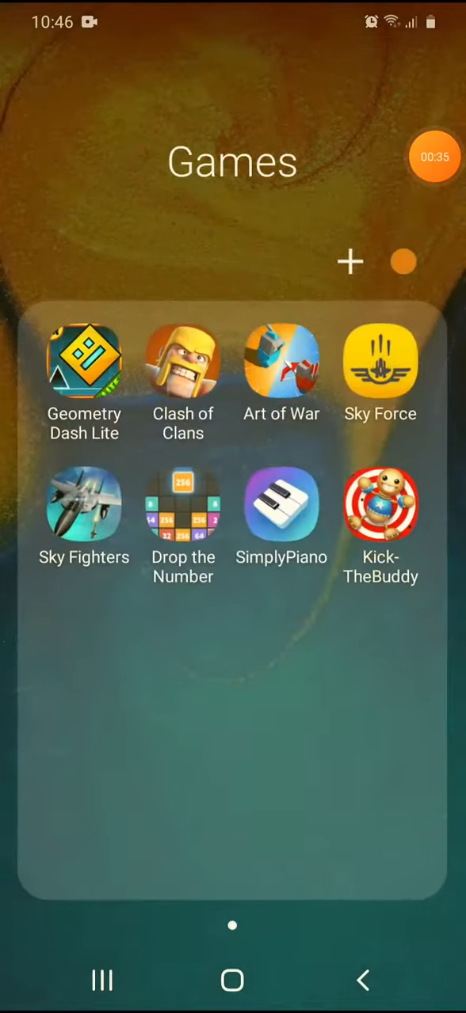